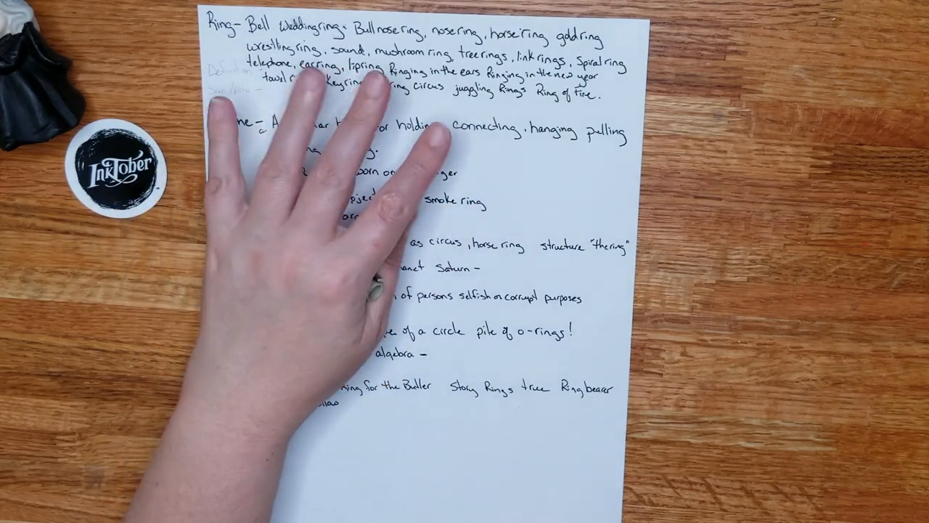
{"action": "mouse_move", "coordinate": [290, 218]}
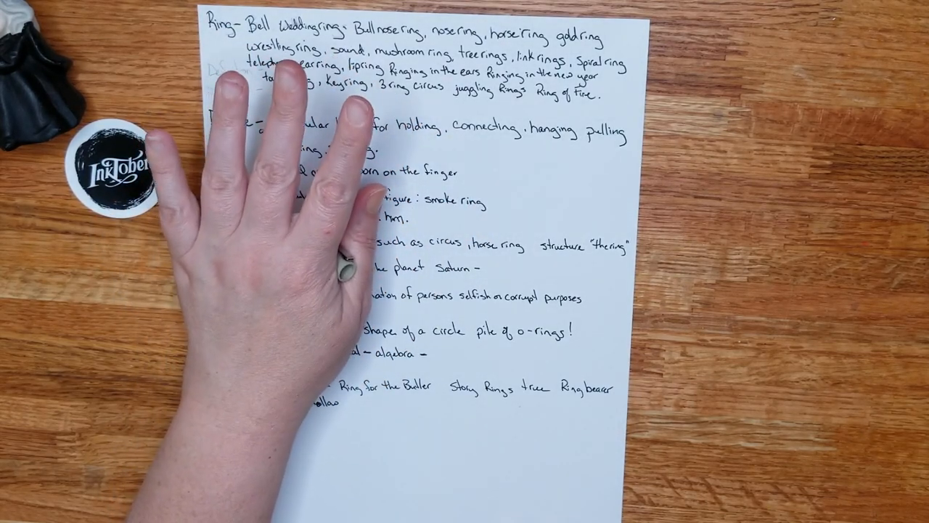